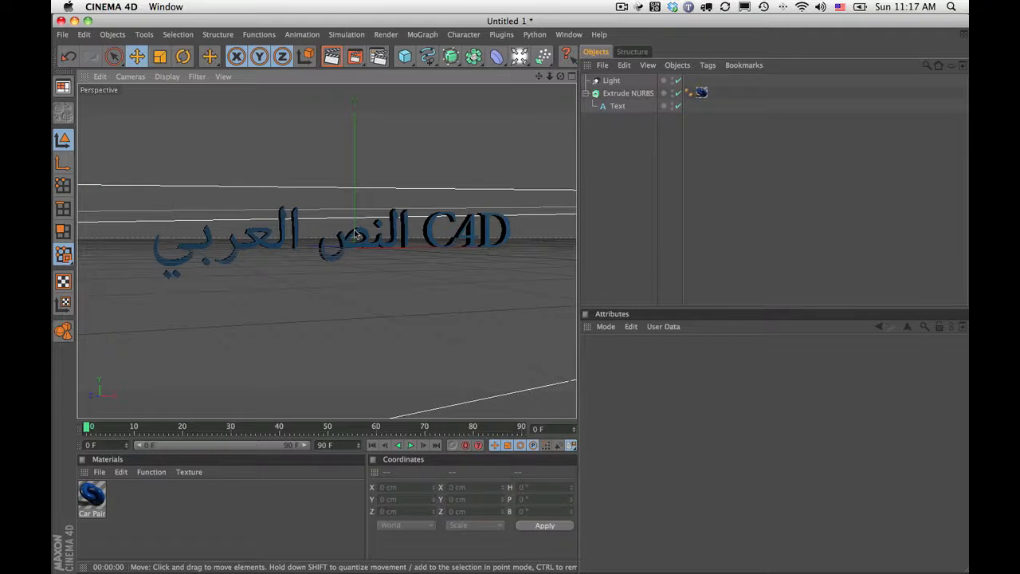
mouse_move(510, 298)
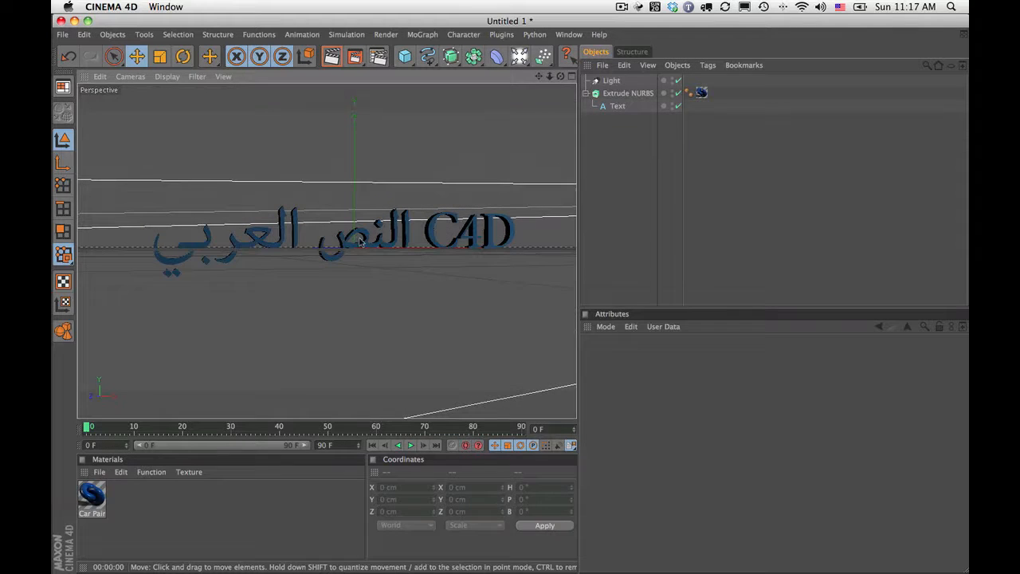
Review the existing Arabic text and extrusion, then select Google Translate's Arabic output for copying.
click(618, 105)
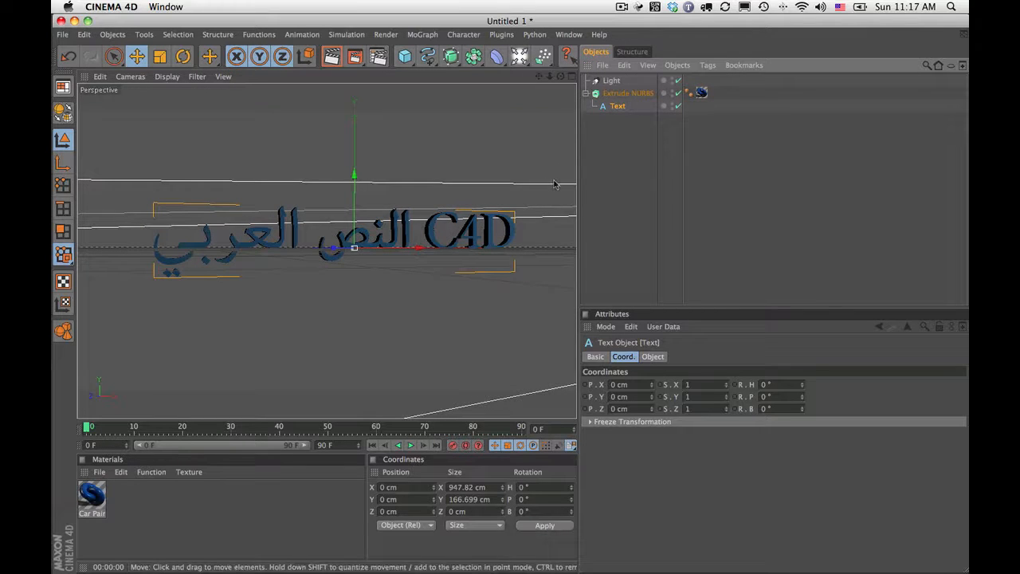
click(628, 93)
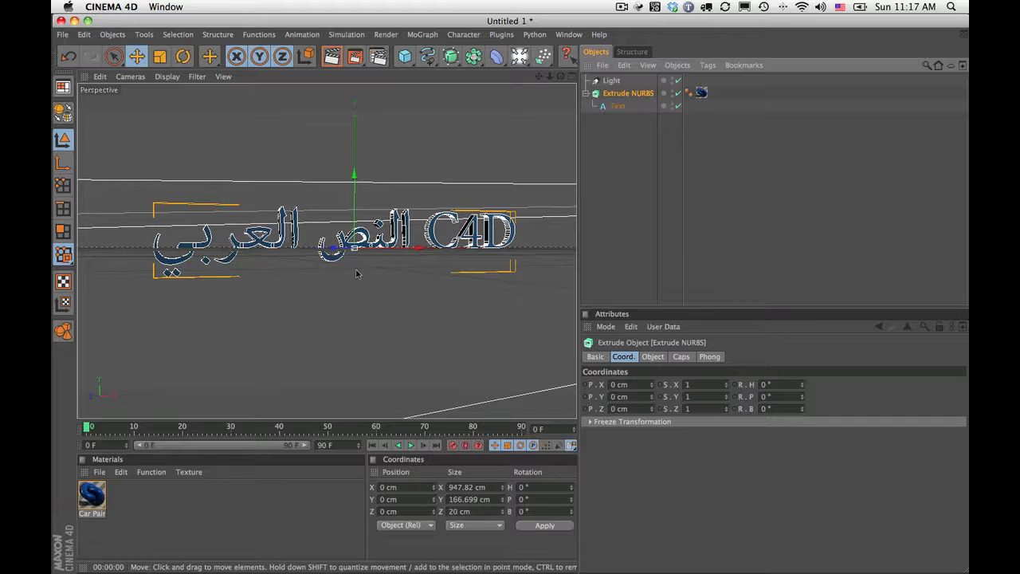
mouse_move(390, 260)
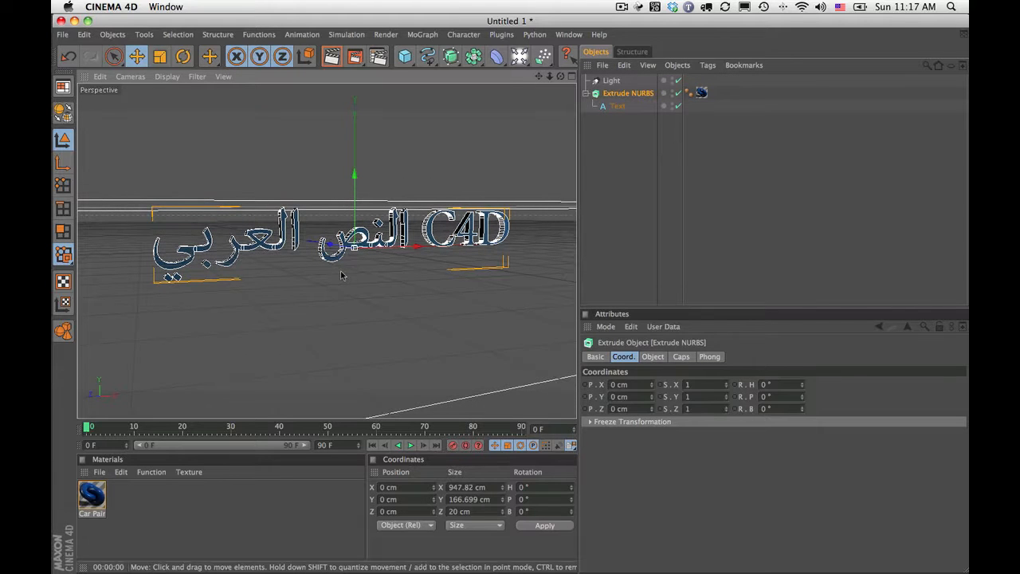
mouse_move(347, 257)
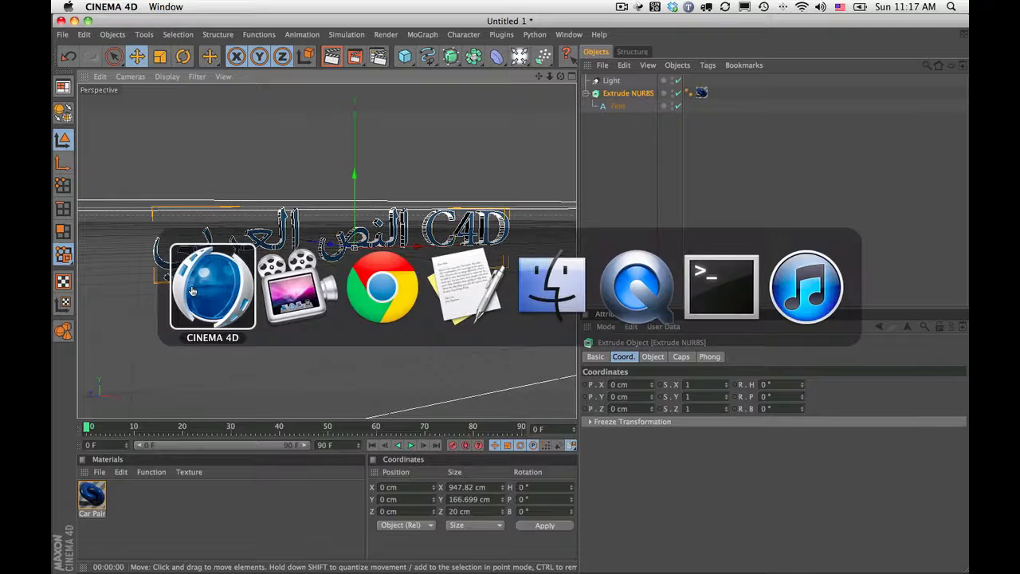
click(383, 287)
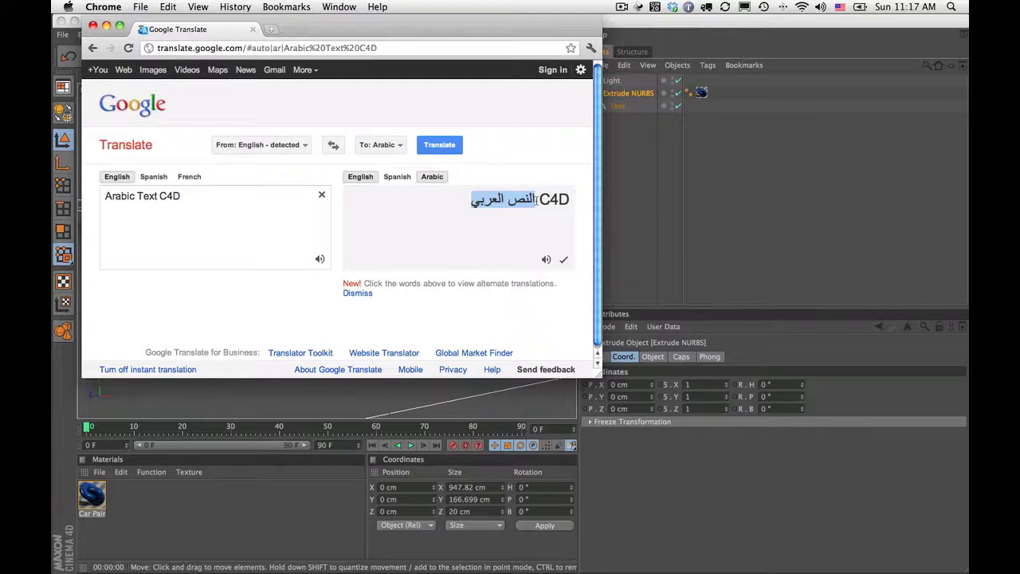
click(168, 6)
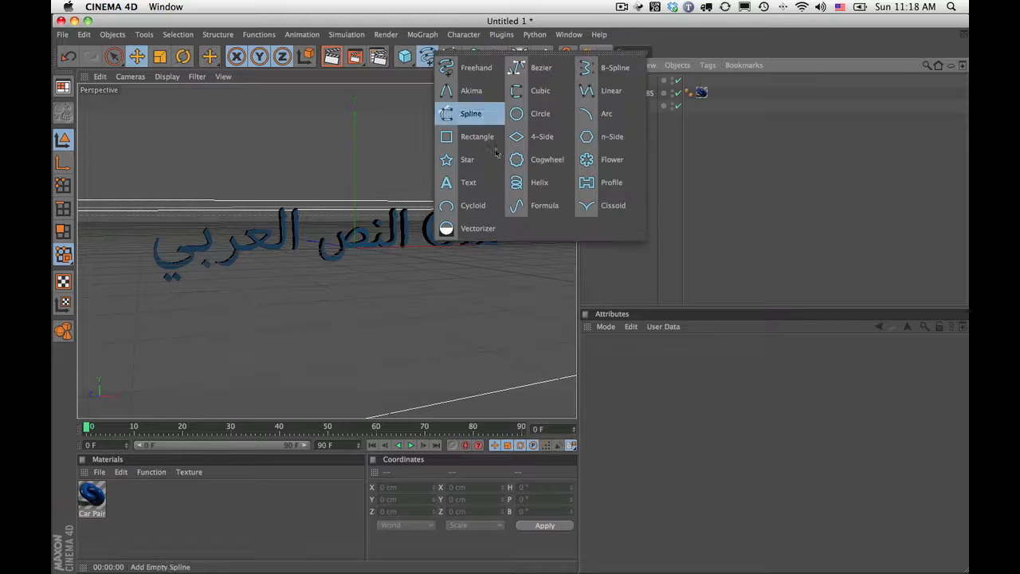
Add a new Text spline and paste the copied Arabic translation into its Text field.
click(468, 182)
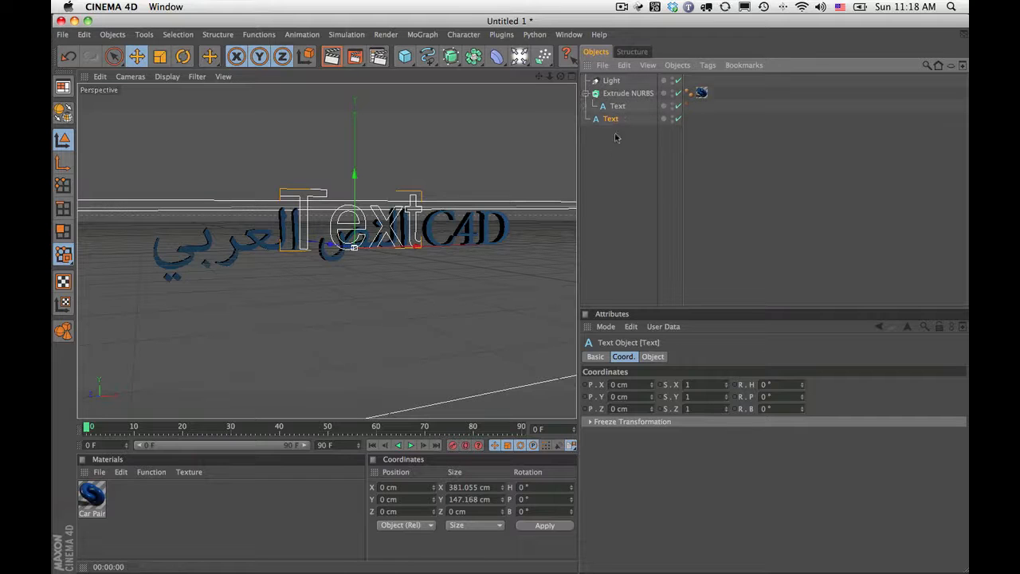
click(652, 357)
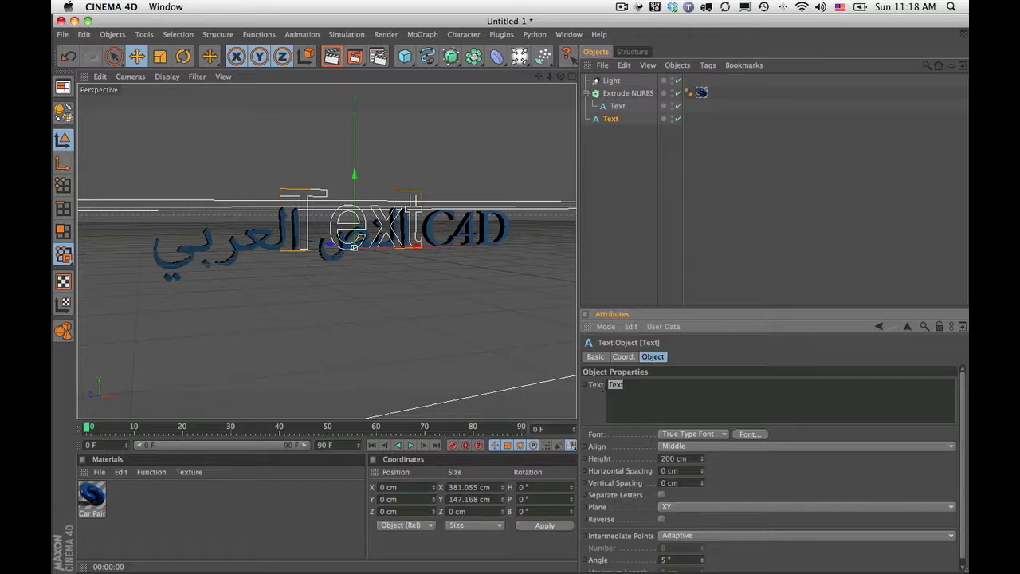
right_click(618, 384)
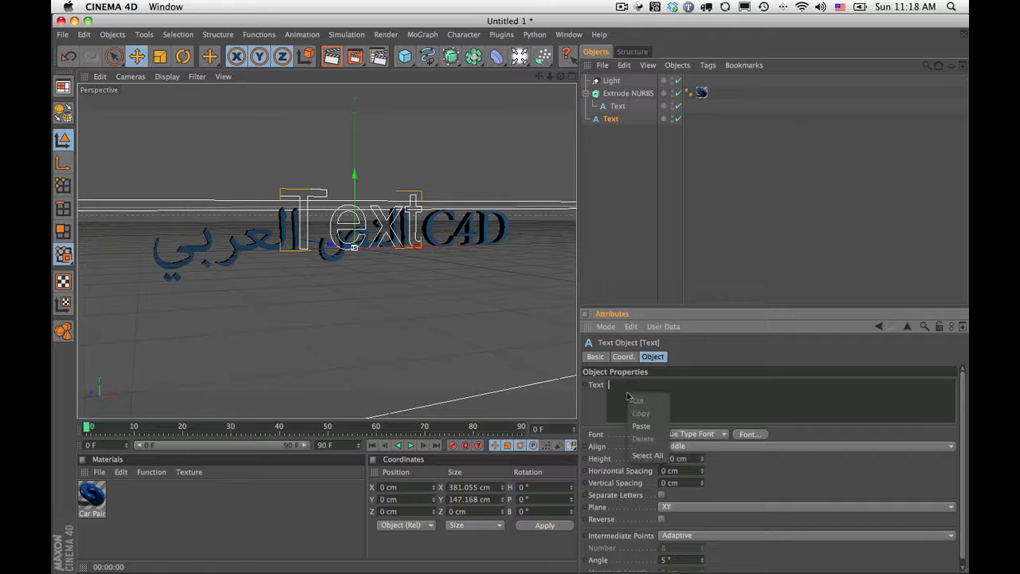
click(641, 424)
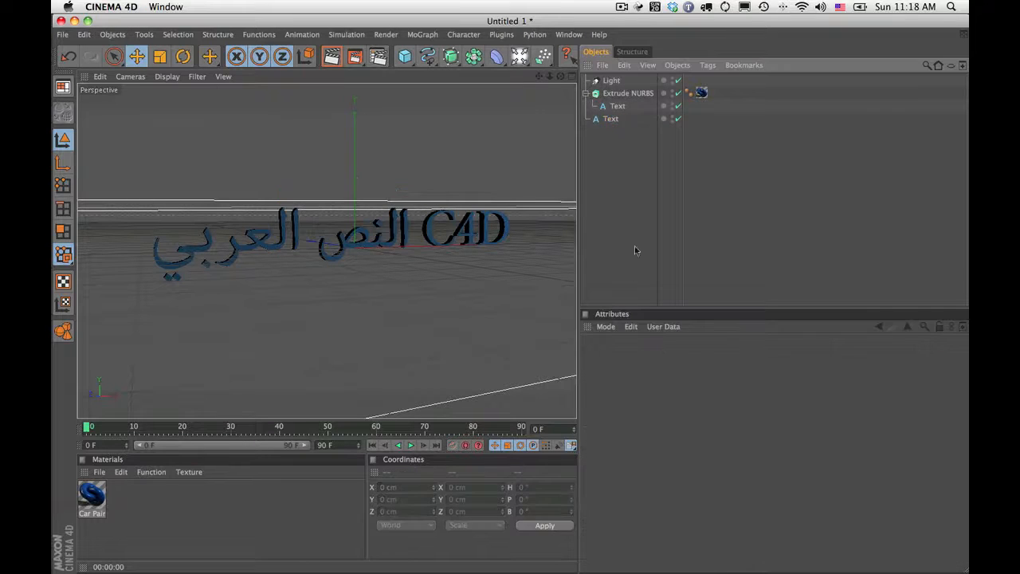
Browse the font list for the new text object.
click(610, 118)
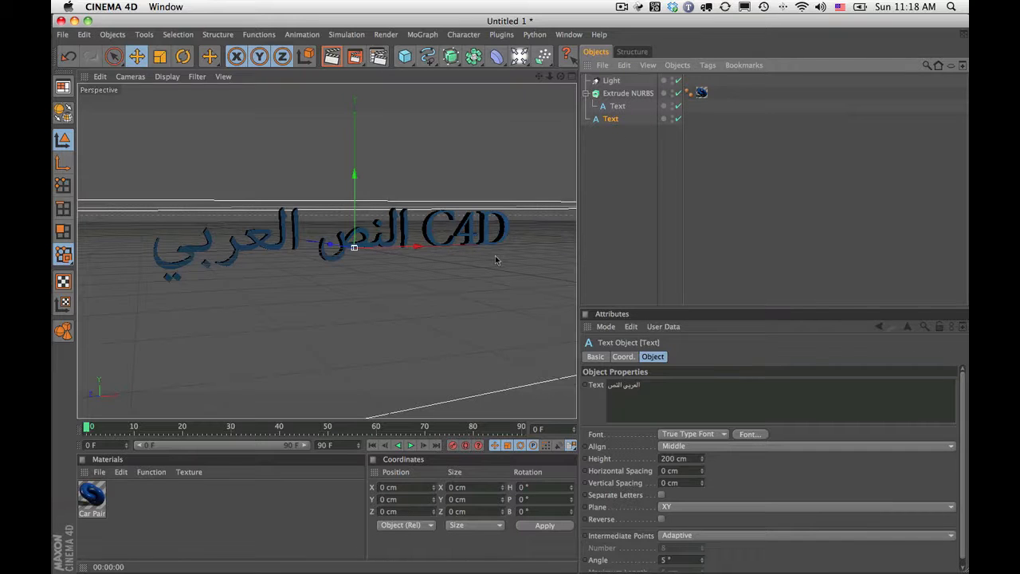
click(749, 434)
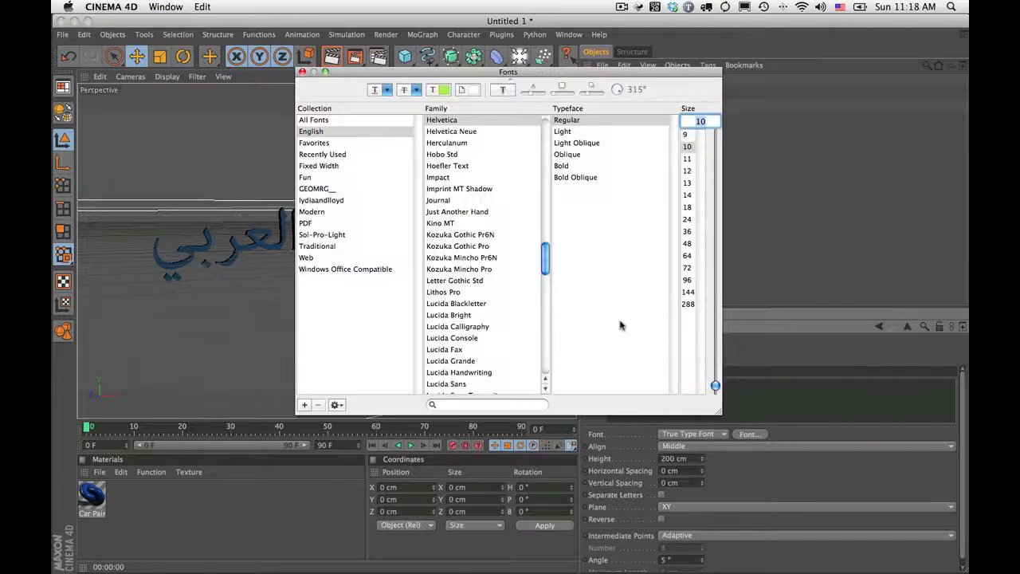
scroll(down, 3)
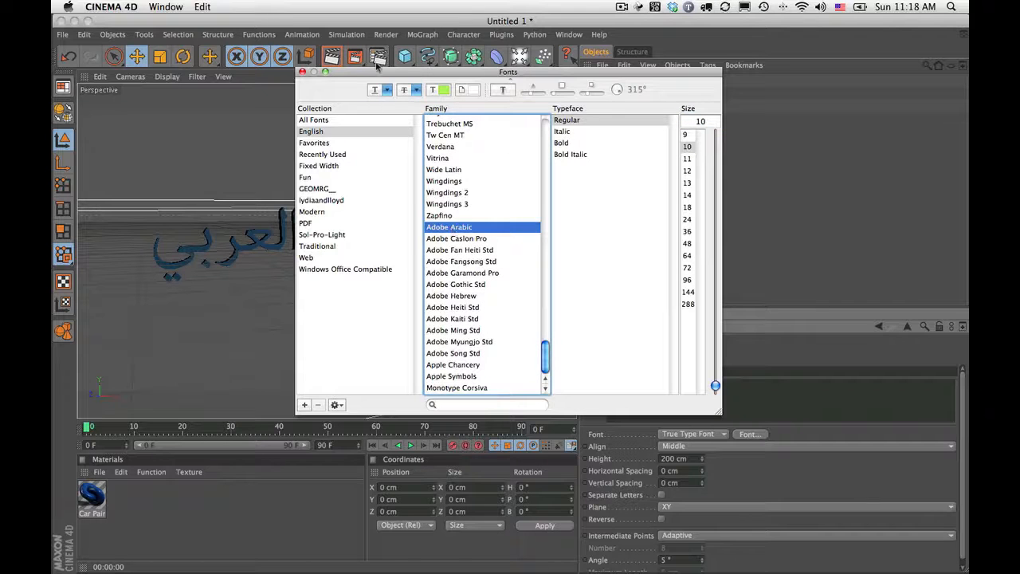
drag(507, 72, 401, 304)
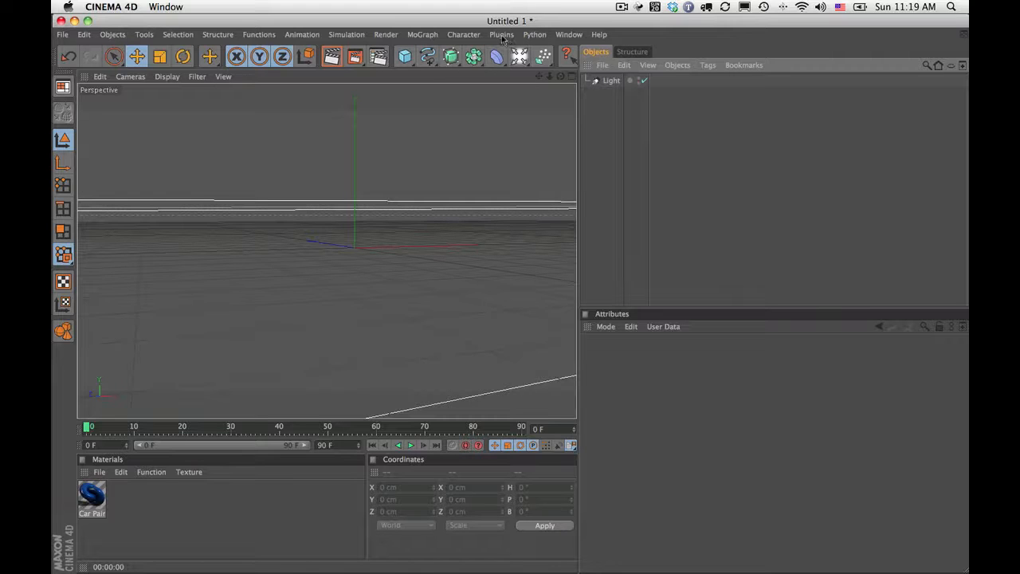
Use Plugins > Arabic Text to paste the Arabic phrase and add a correctly ordered Text object.
click(500, 35)
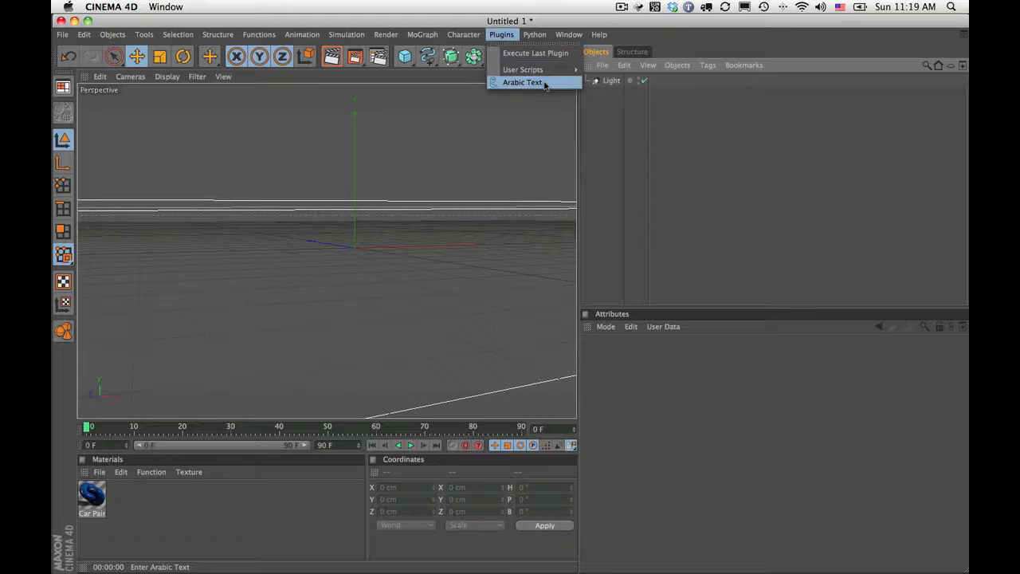
click(523, 83)
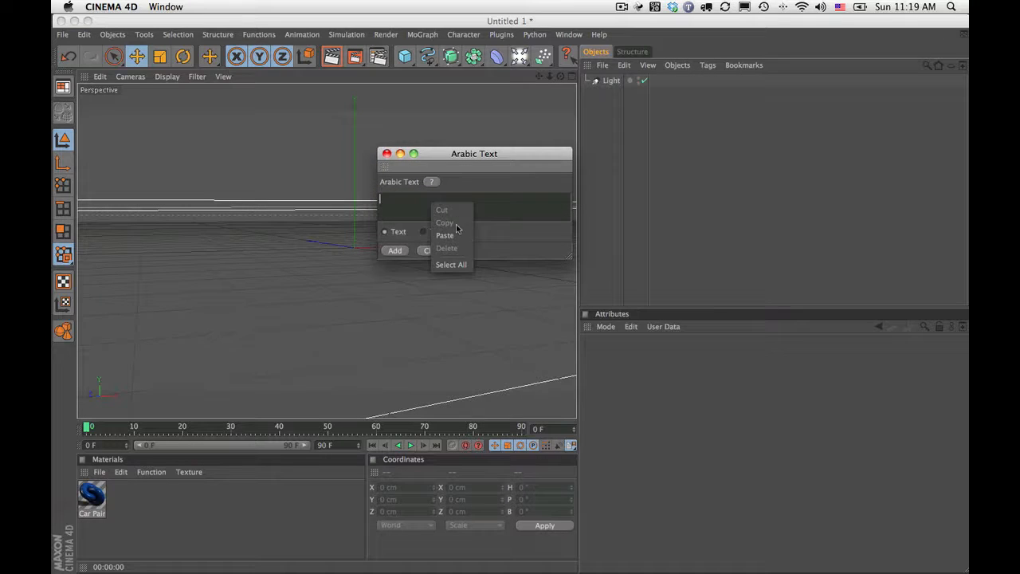
click(445, 235)
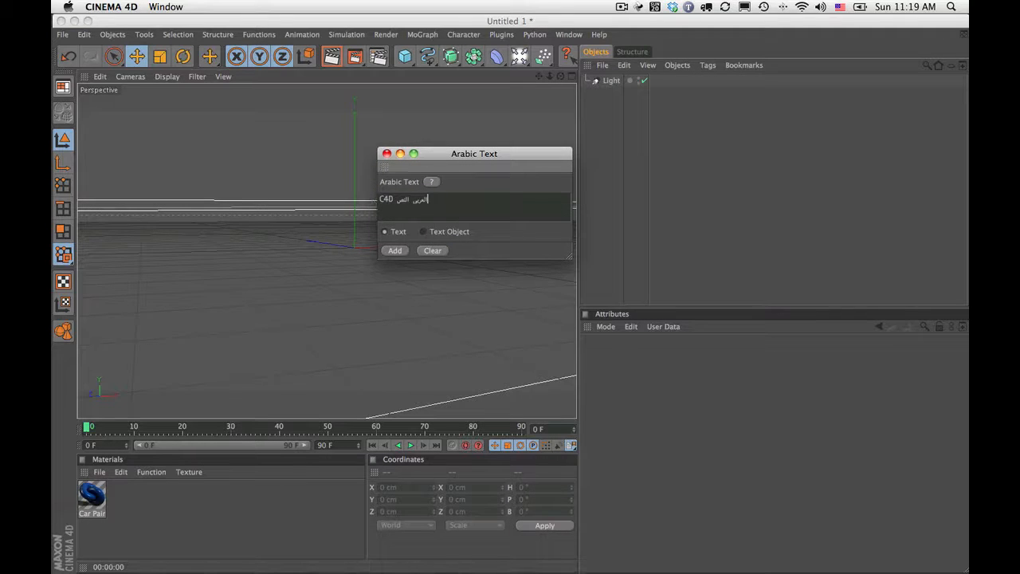
drag(475, 153, 470, 279)
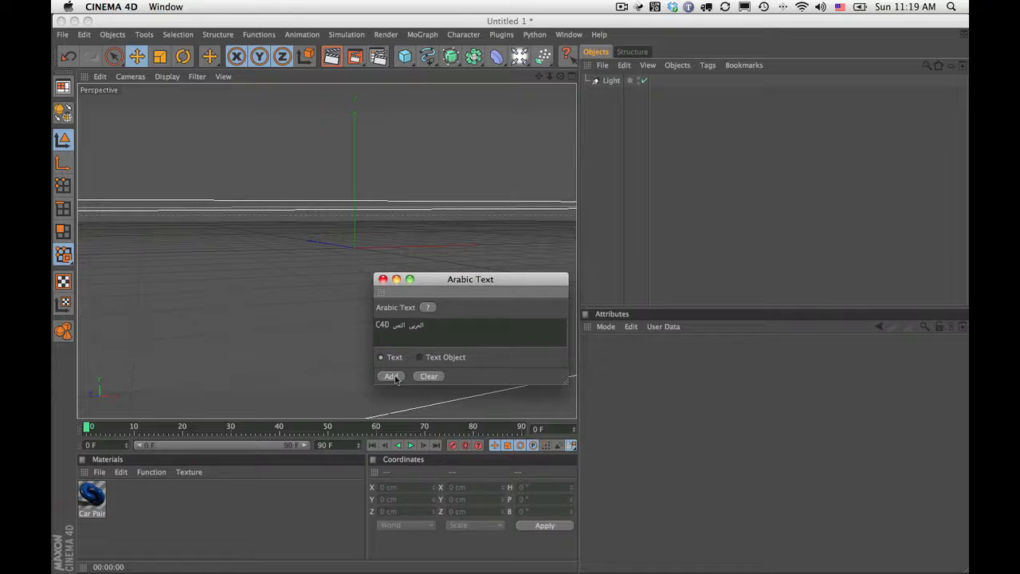
click(392, 376)
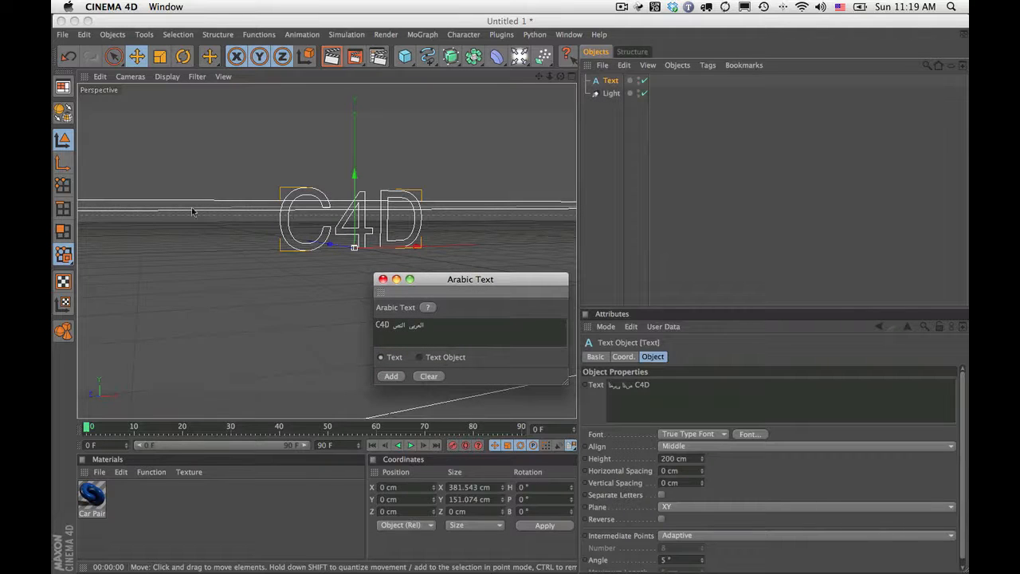
mouse_move(265, 222)
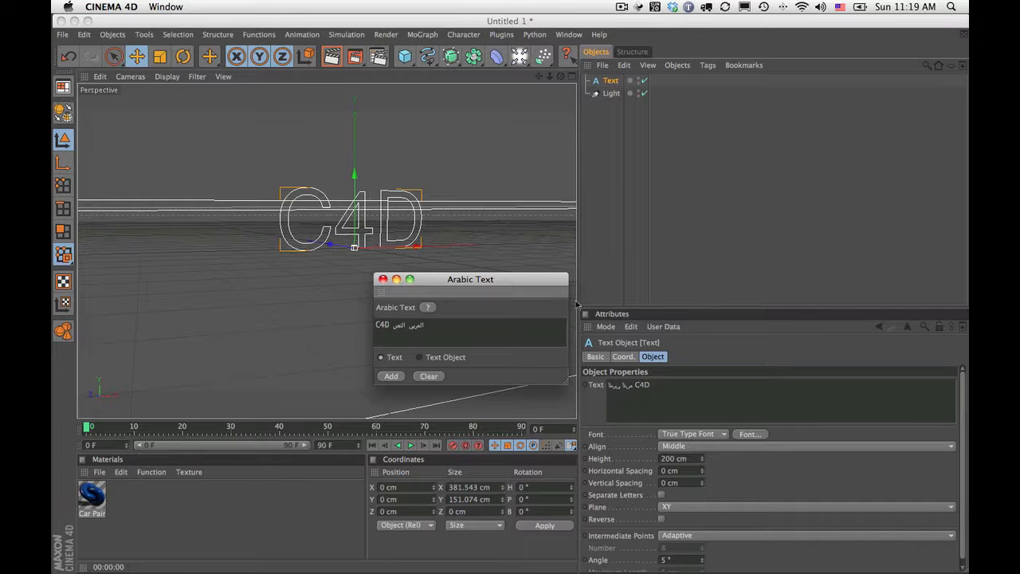
Give the Arabic text an Arabic font and place it under an Extrude NURBS.
click(749, 434)
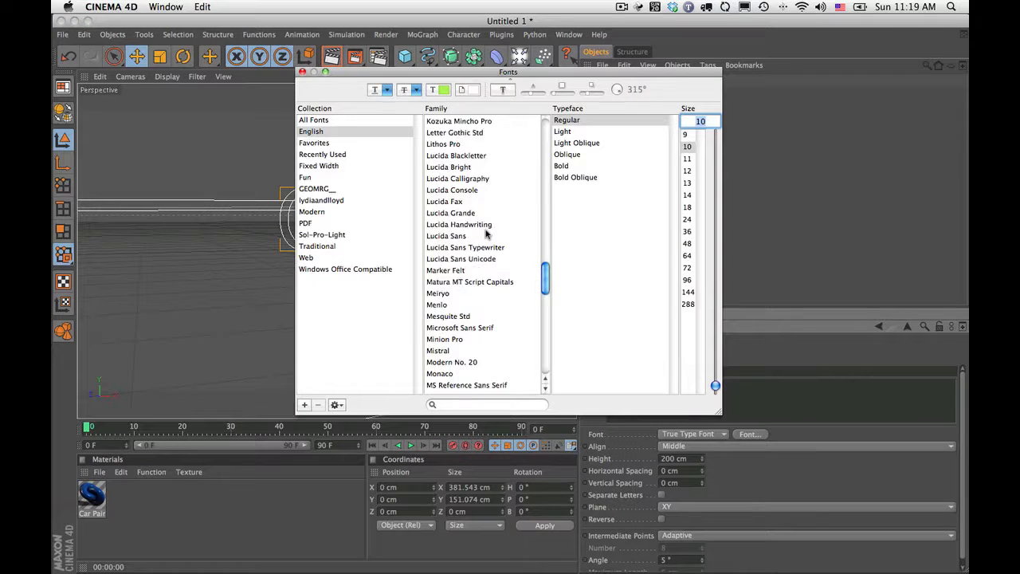
scroll(down, 3)
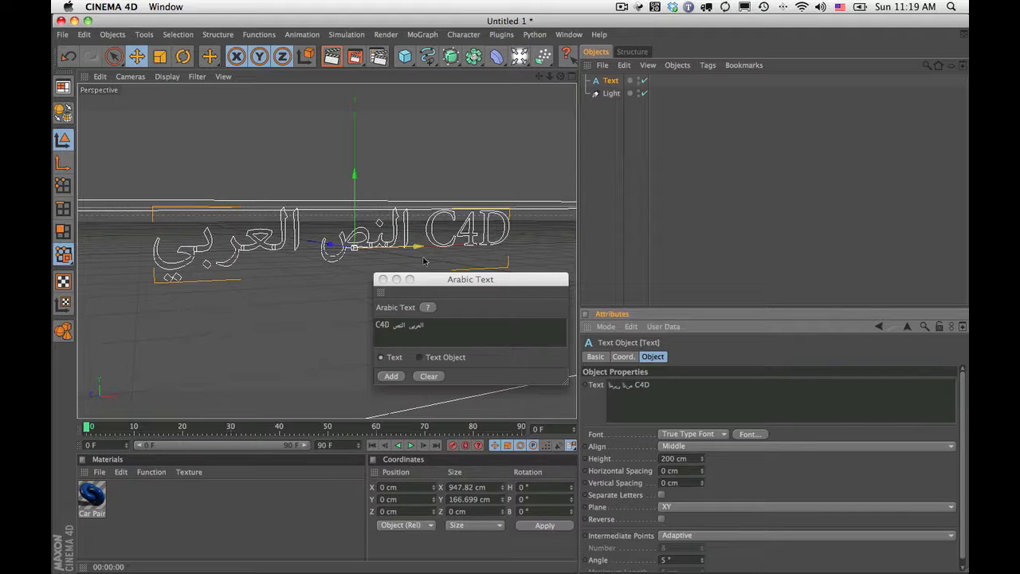
mouse_move(414, 253)
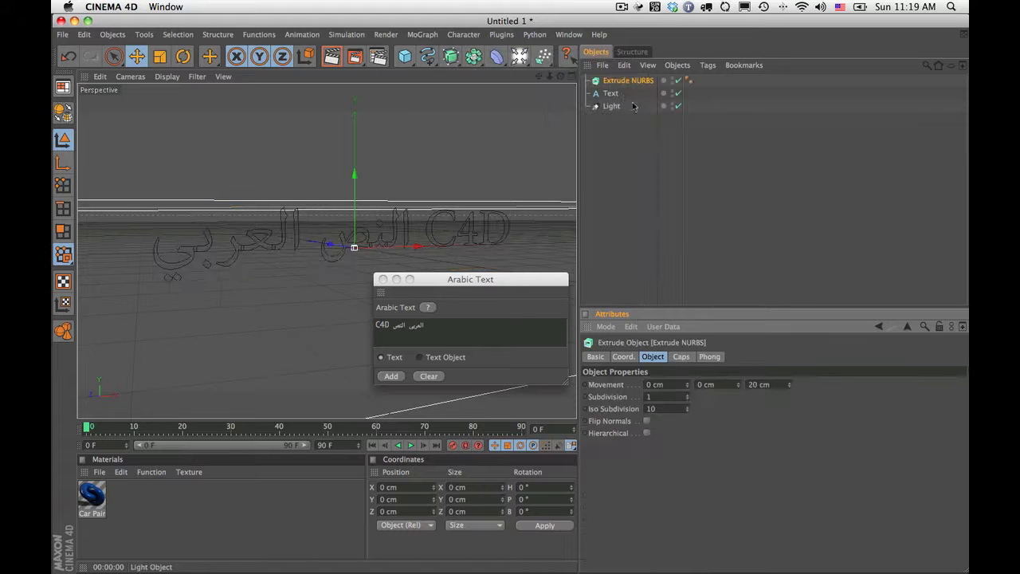
click(612, 92)
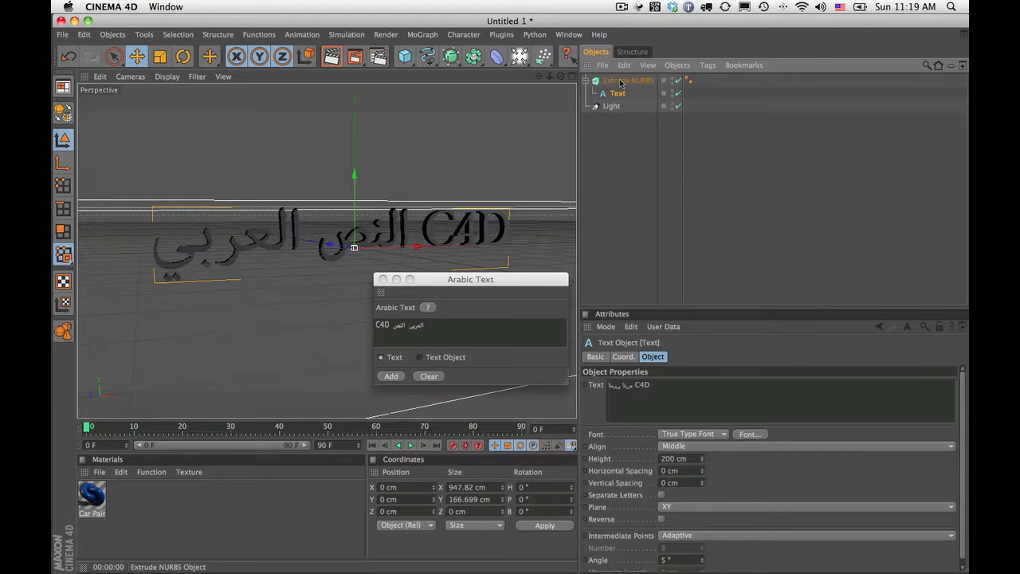